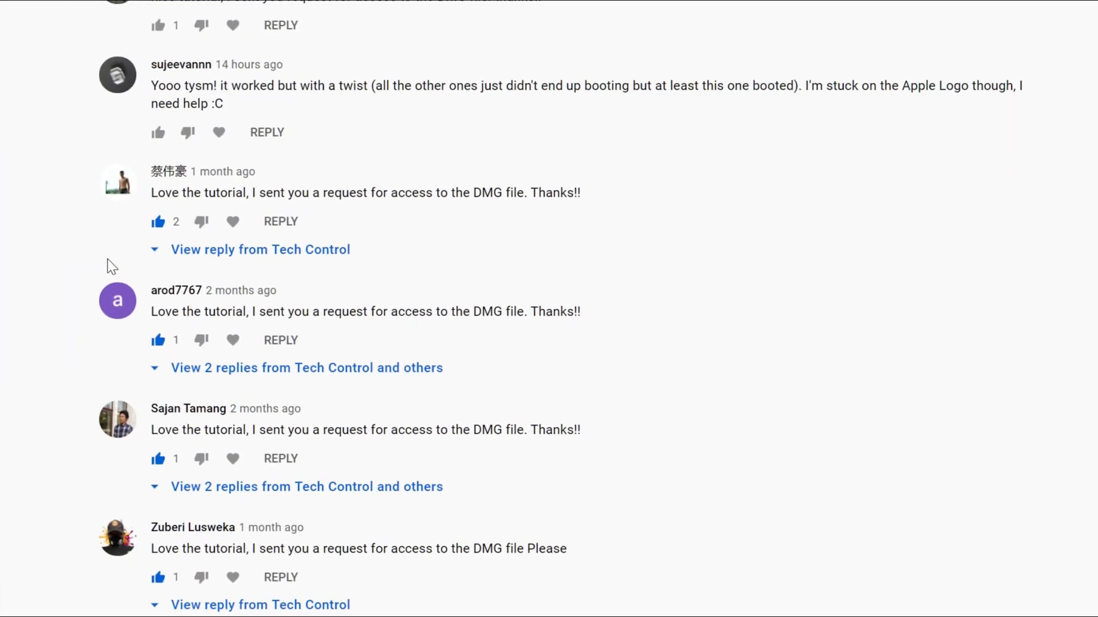
scroll(down, 3)
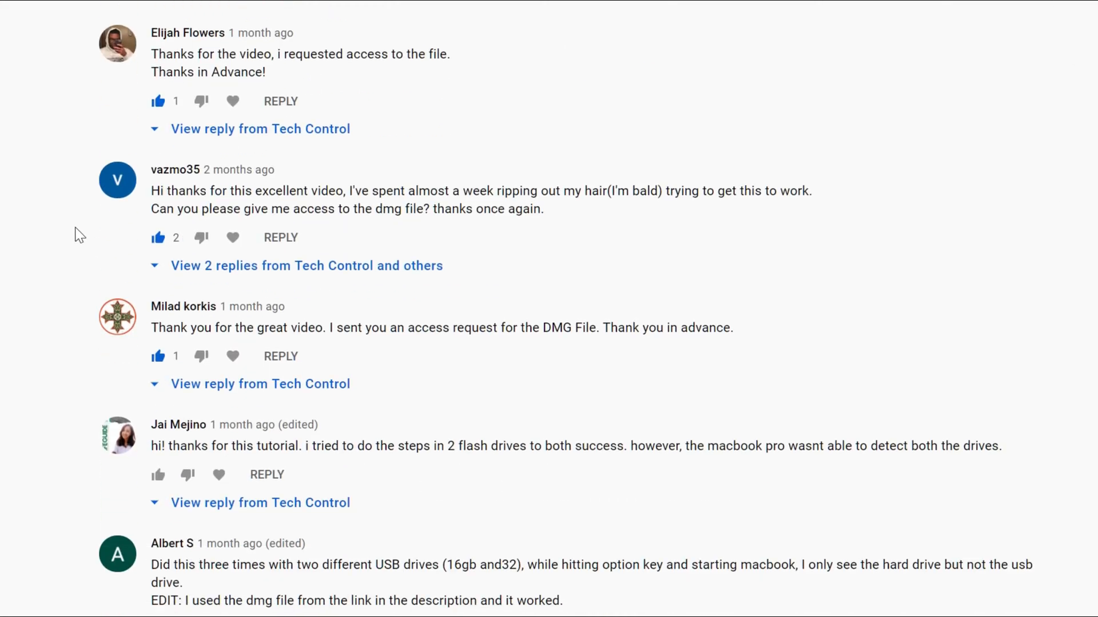
scroll(down, 3)
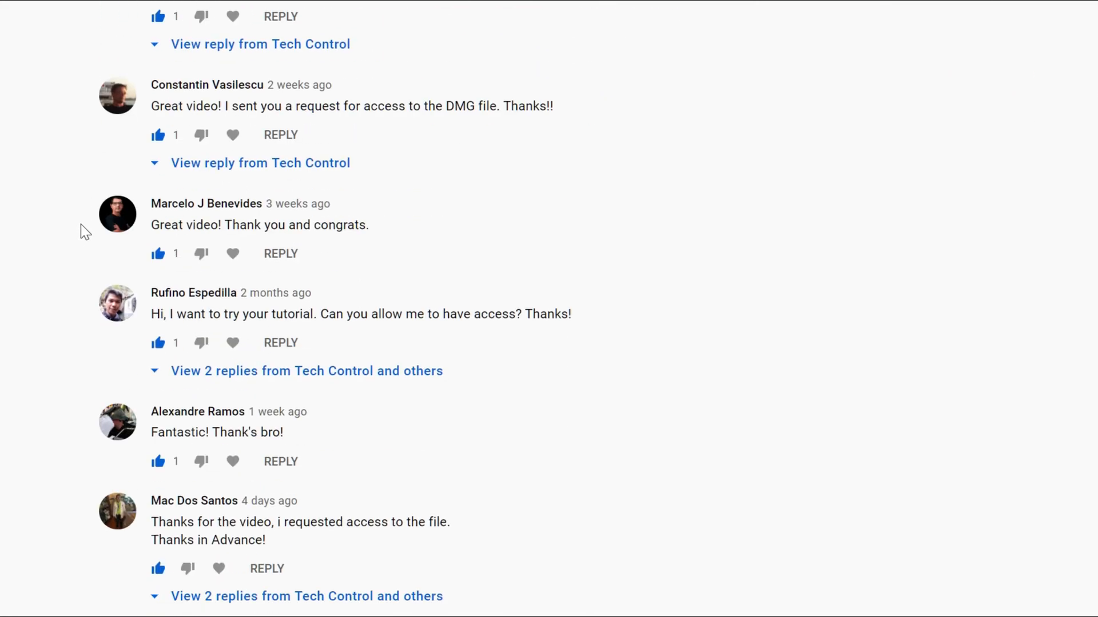
scroll(down, 3)
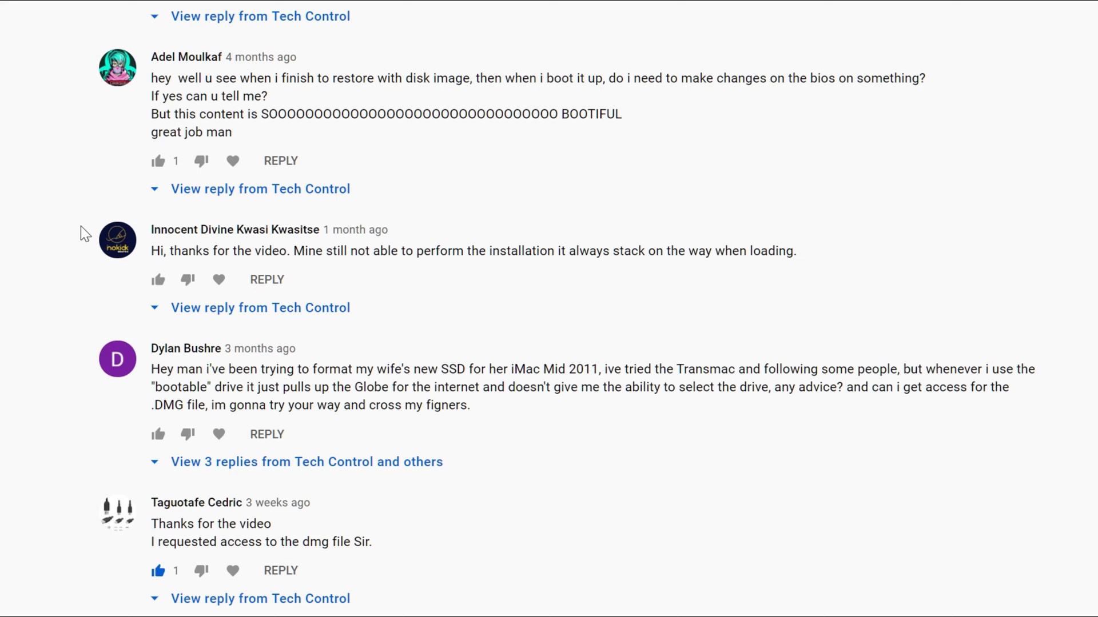
scroll(down, 3)
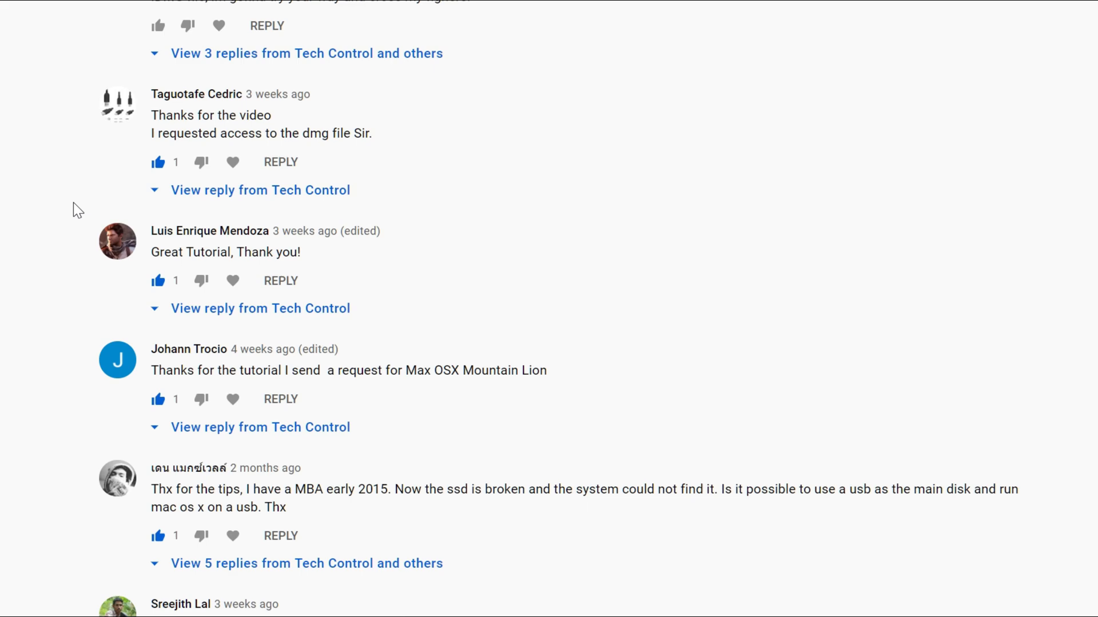
scroll(down, 3)
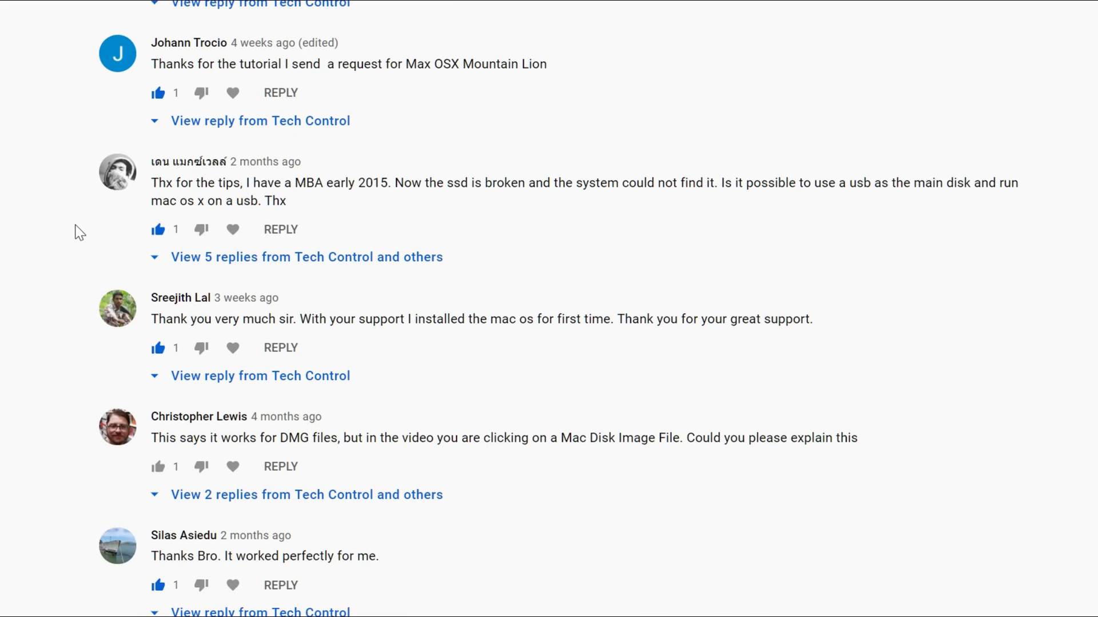